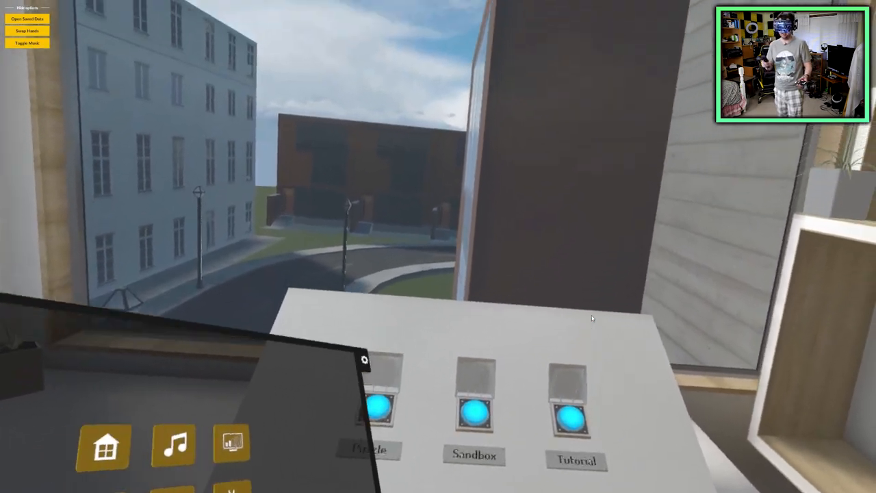
mouse_move(593, 318)
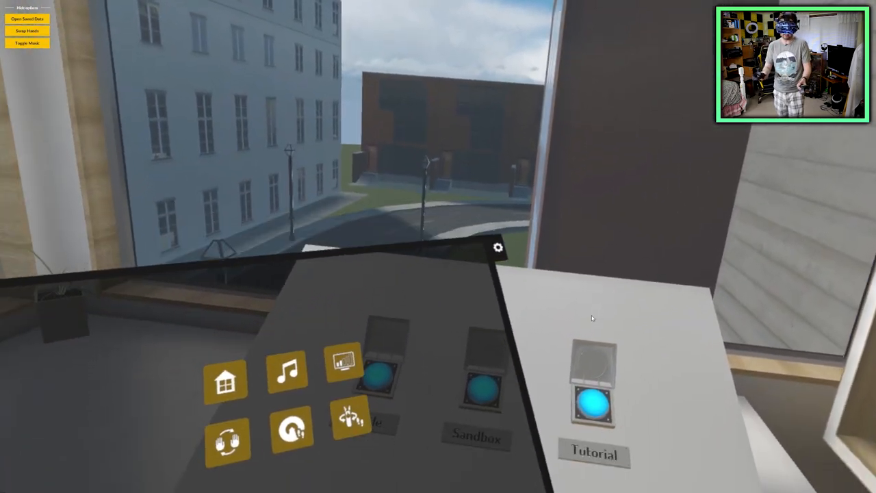
mouse_move(593, 318)
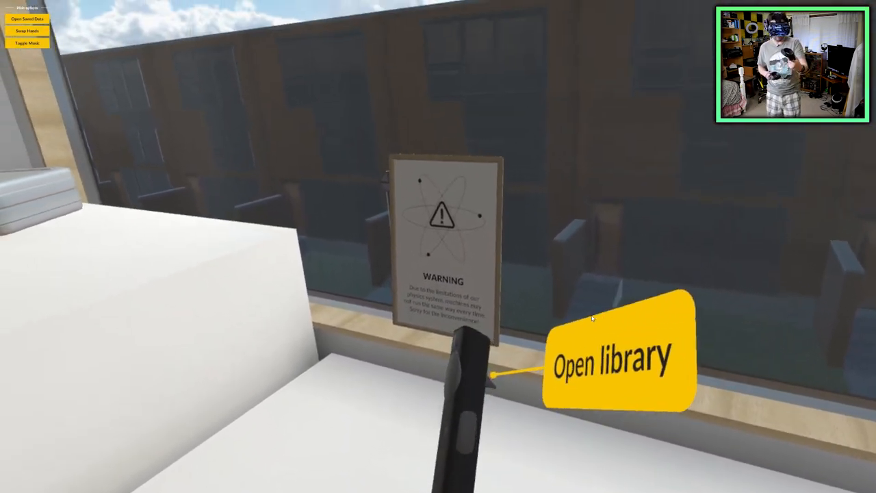
Clone blue dominoes into a curved row between the two grey blocks on the table.
click(613, 360)
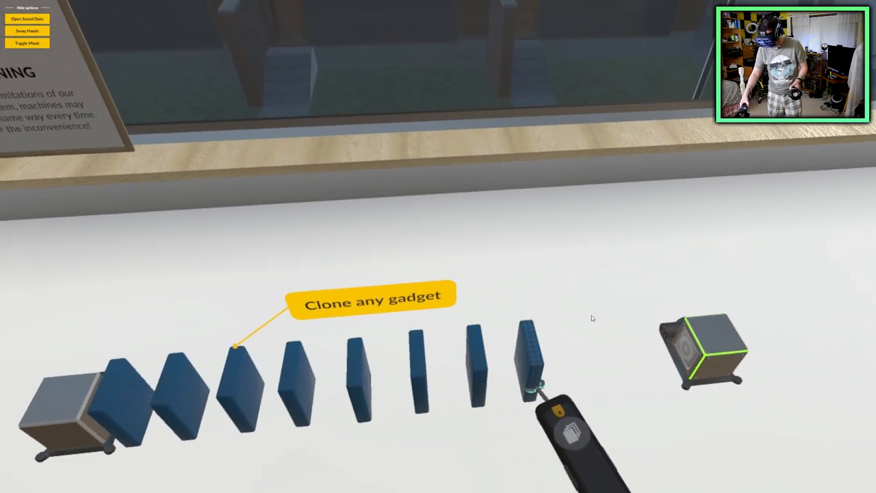
mouse_move(592, 318)
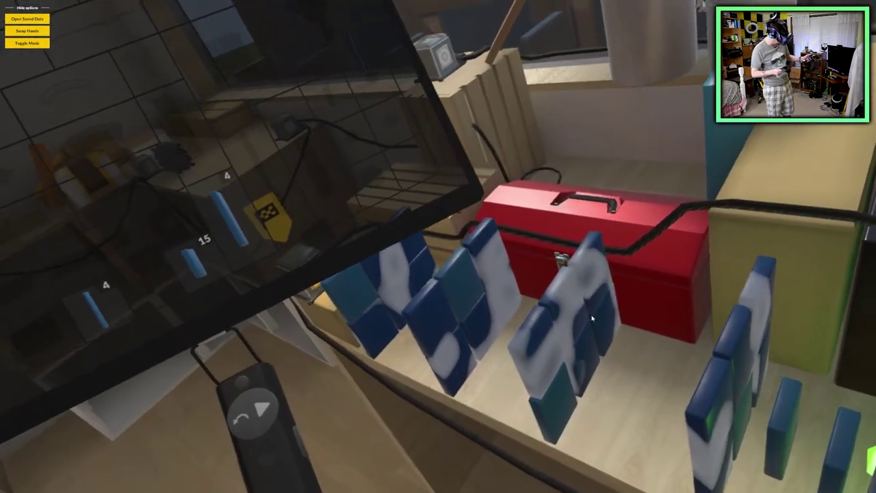
mouse_move(593, 316)
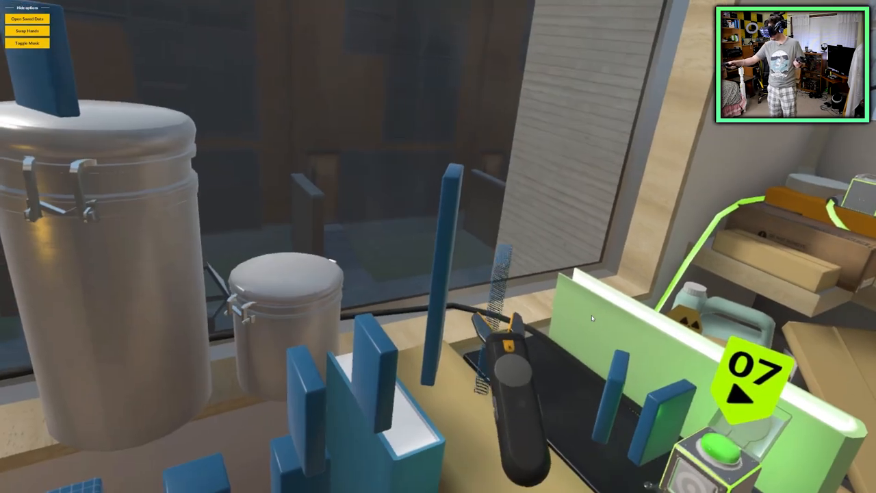
mouse_move(592, 316)
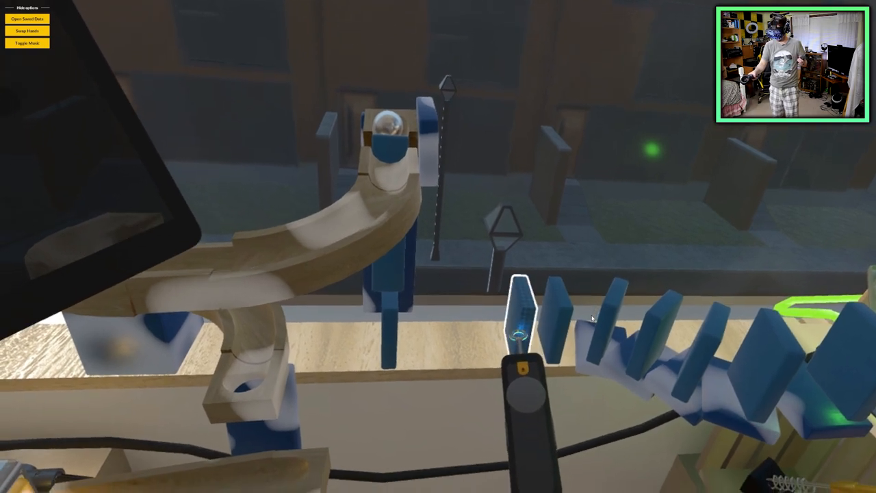
mouse_move(592, 316)
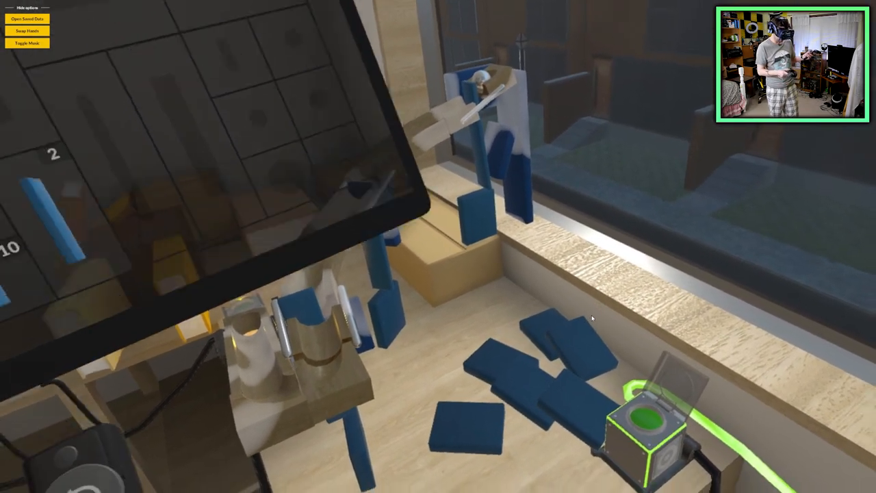
mouse_move(592, 317)
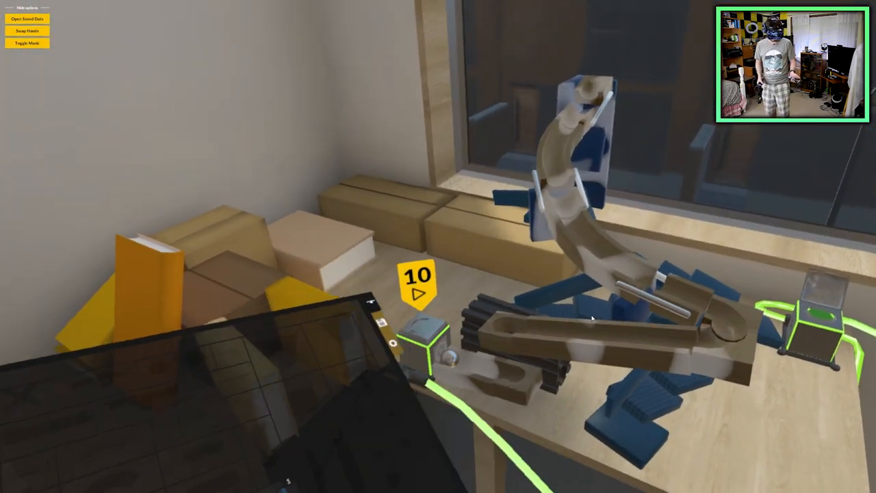
mouse_move(592, 317)
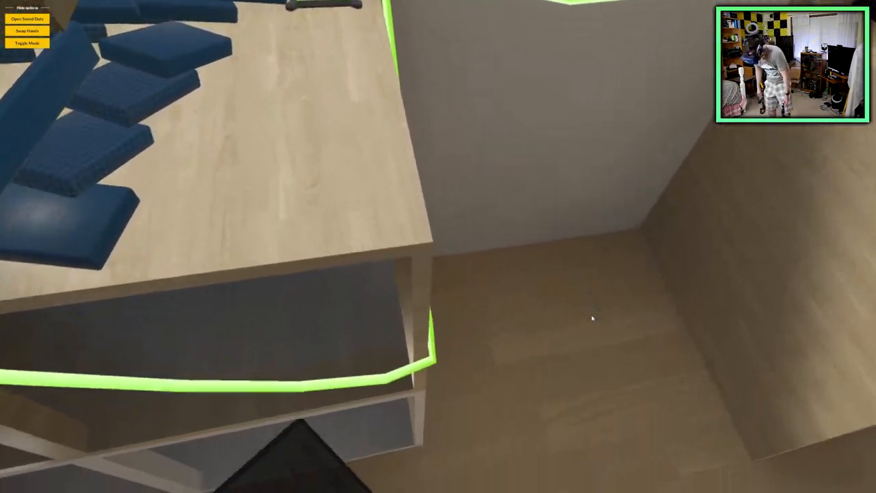